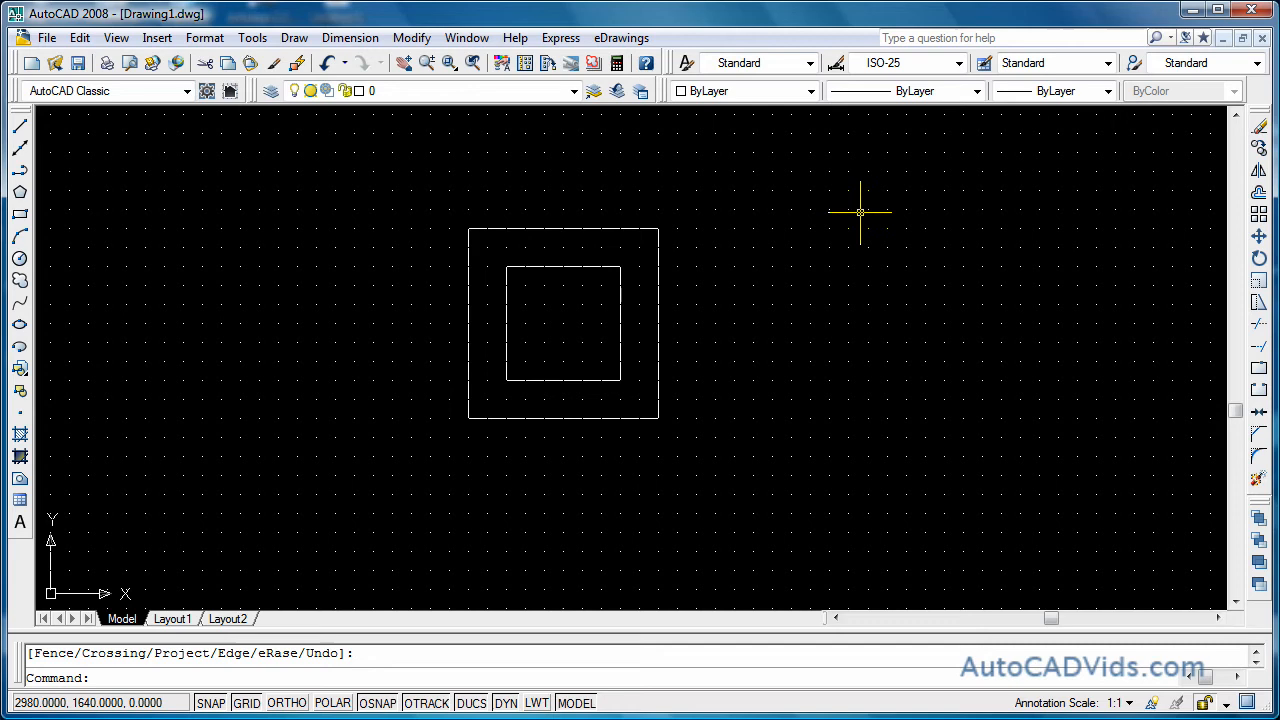
mouse_move(700, 310)
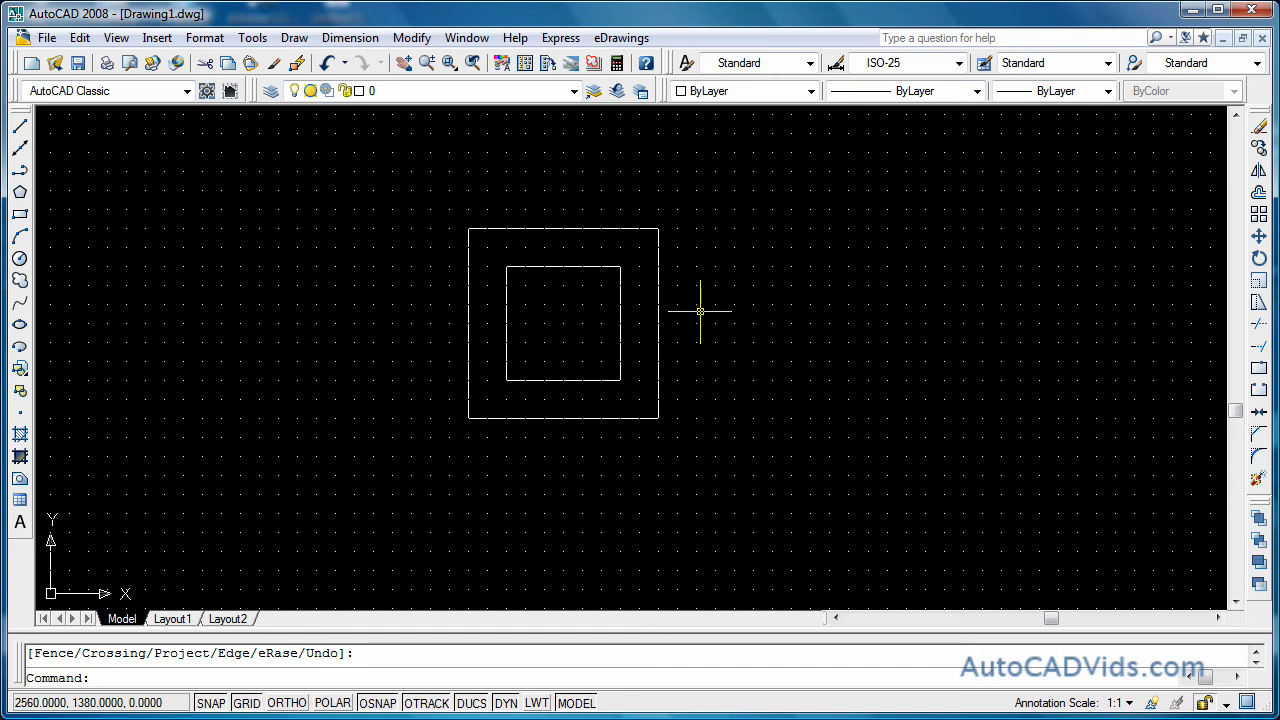
mouse_move(708, 305)
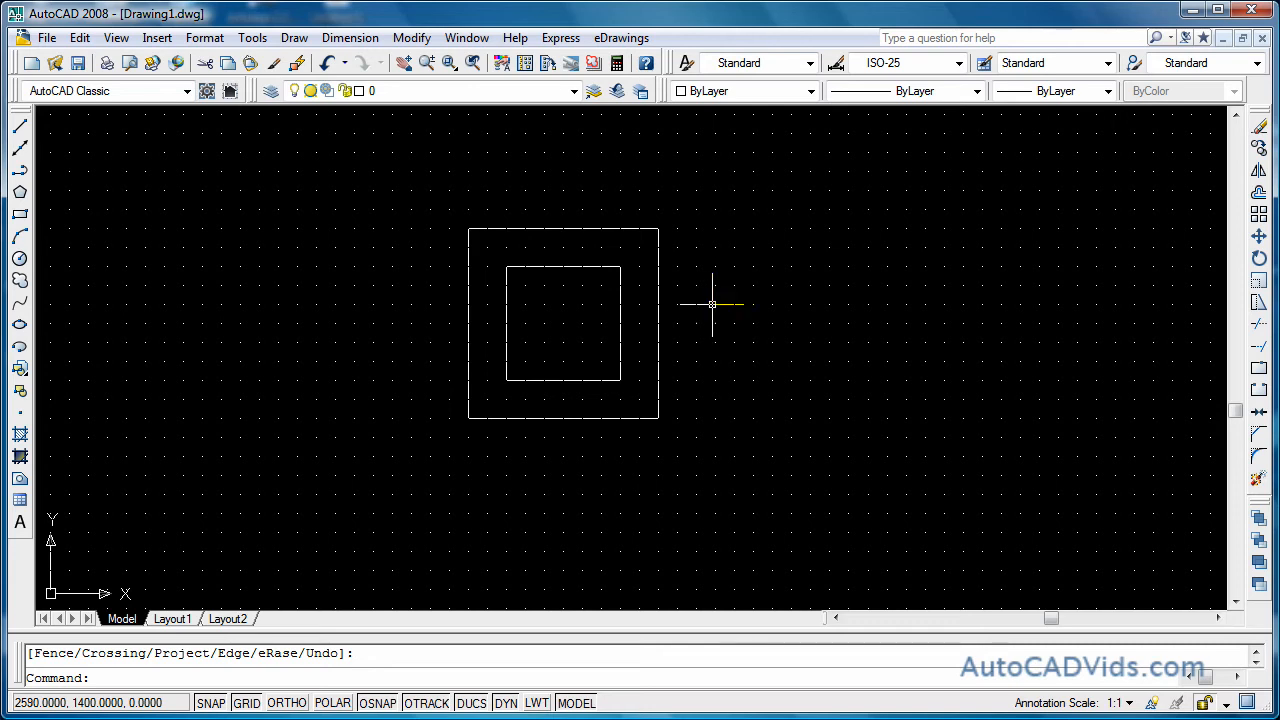
mouse_move(1177, 212)
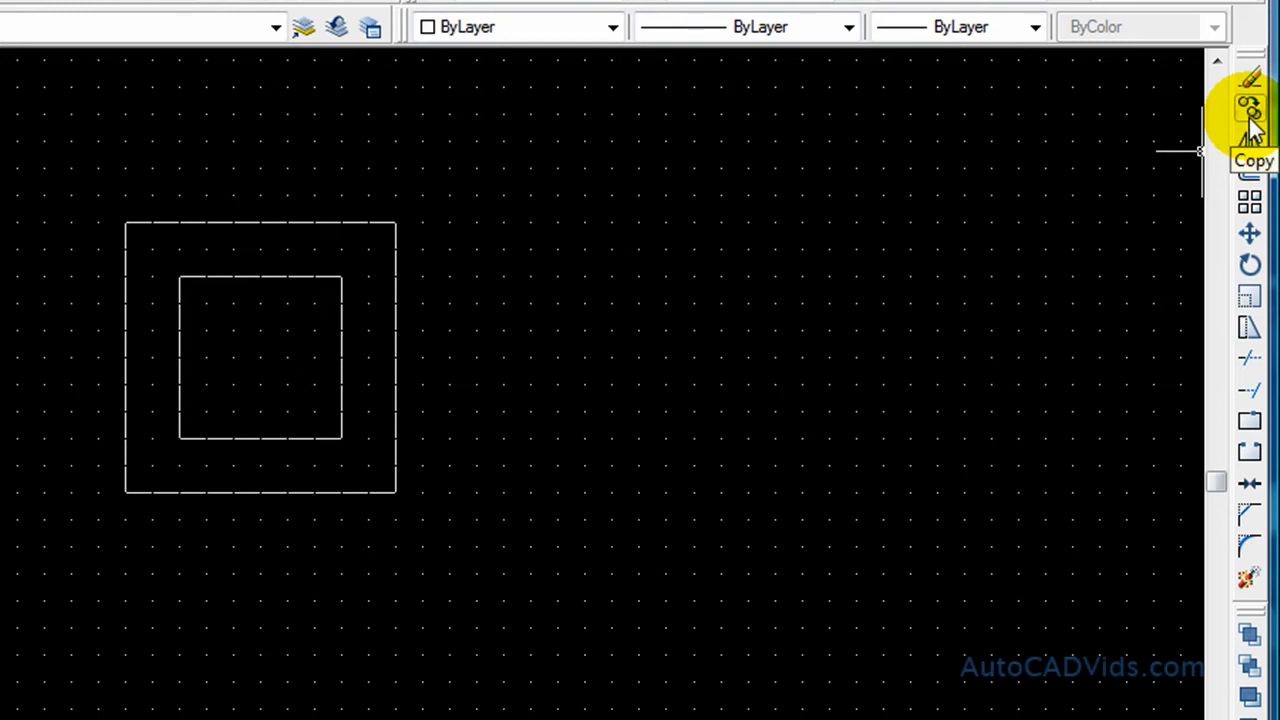
Start the Copy command from the Modify toolbar for the outer square
click(1249, 108)
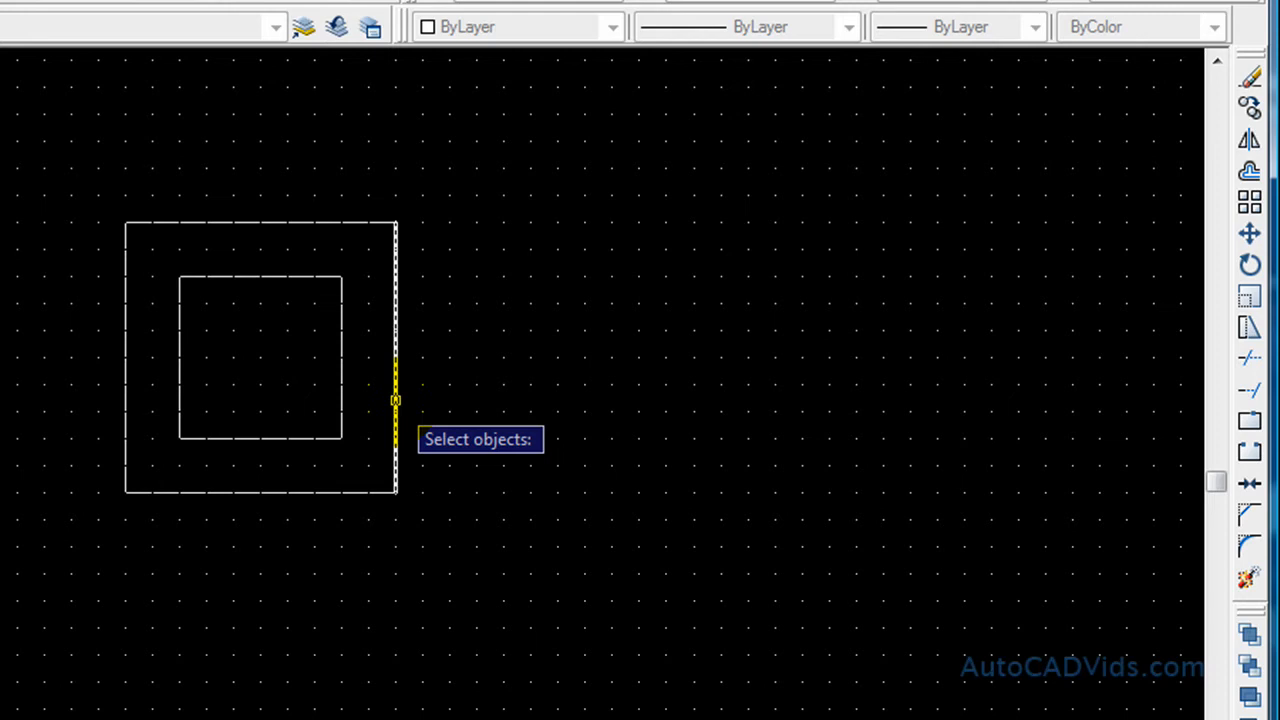
mouse_move(277, 222)
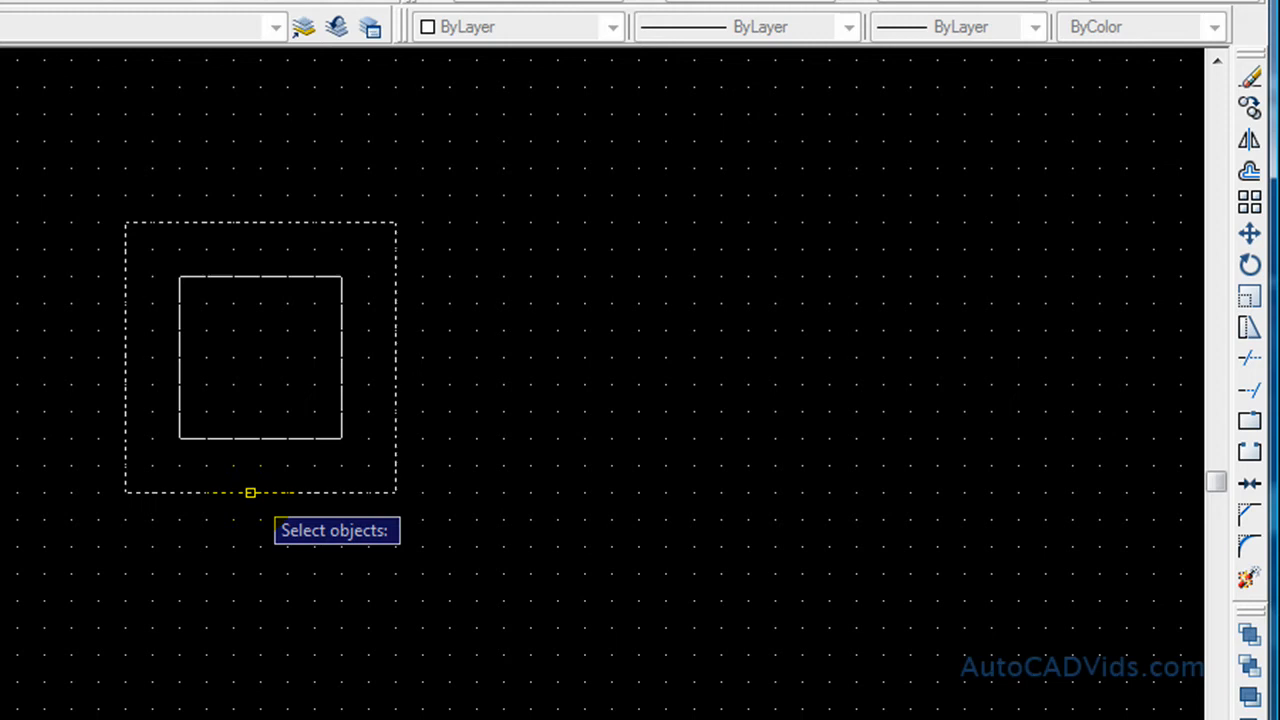
mouse_move(434, 574)
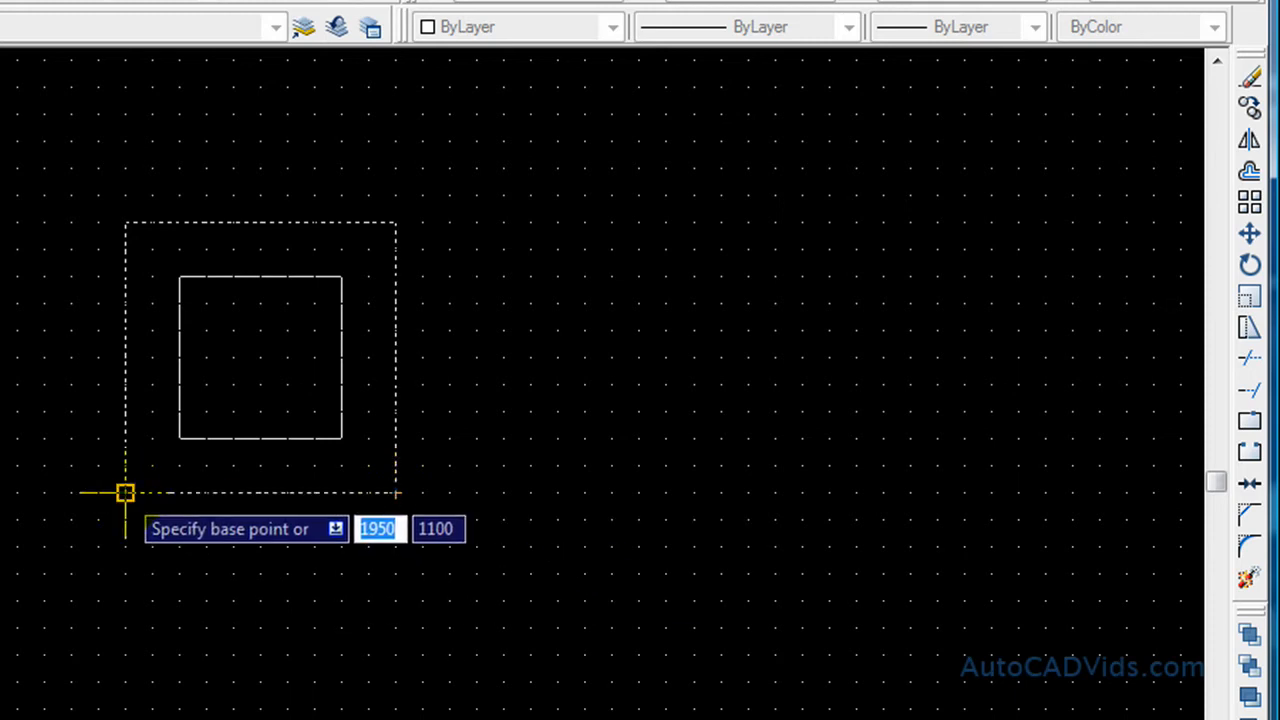
Copy the square from its lower-left corner into a row of four, then end Copy
click(124, 492)
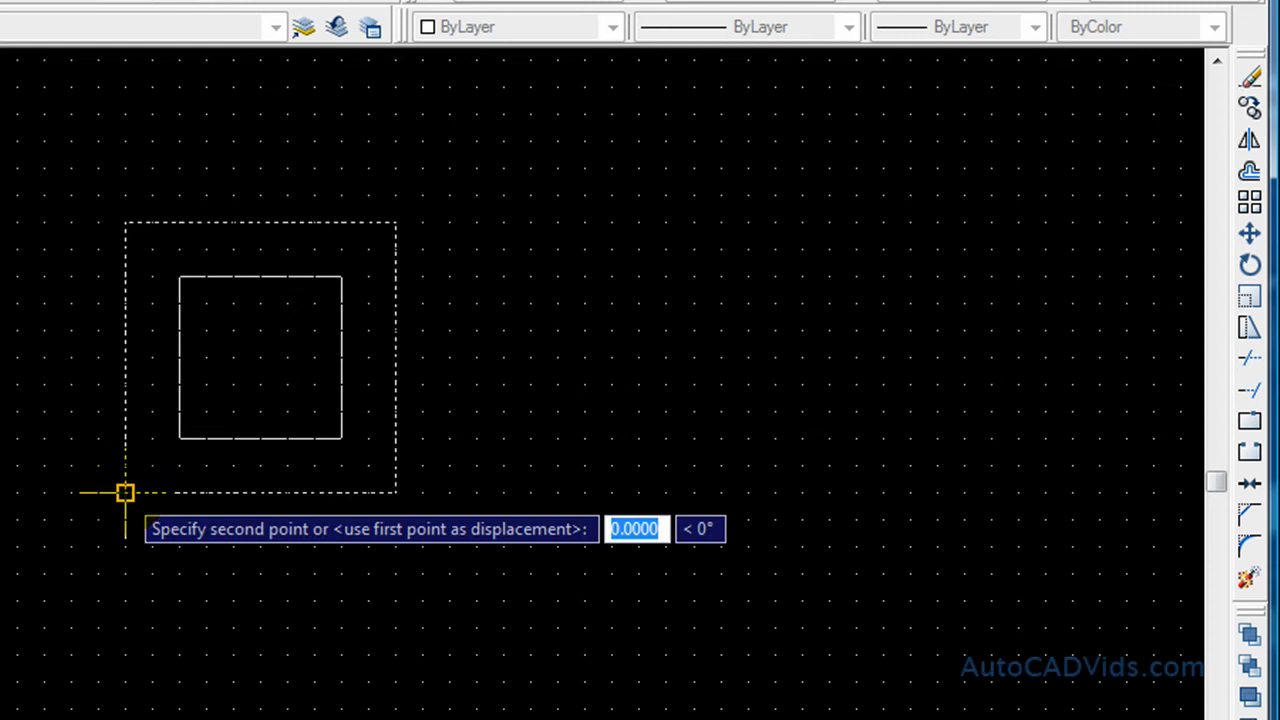
mouse_move(380, 495)
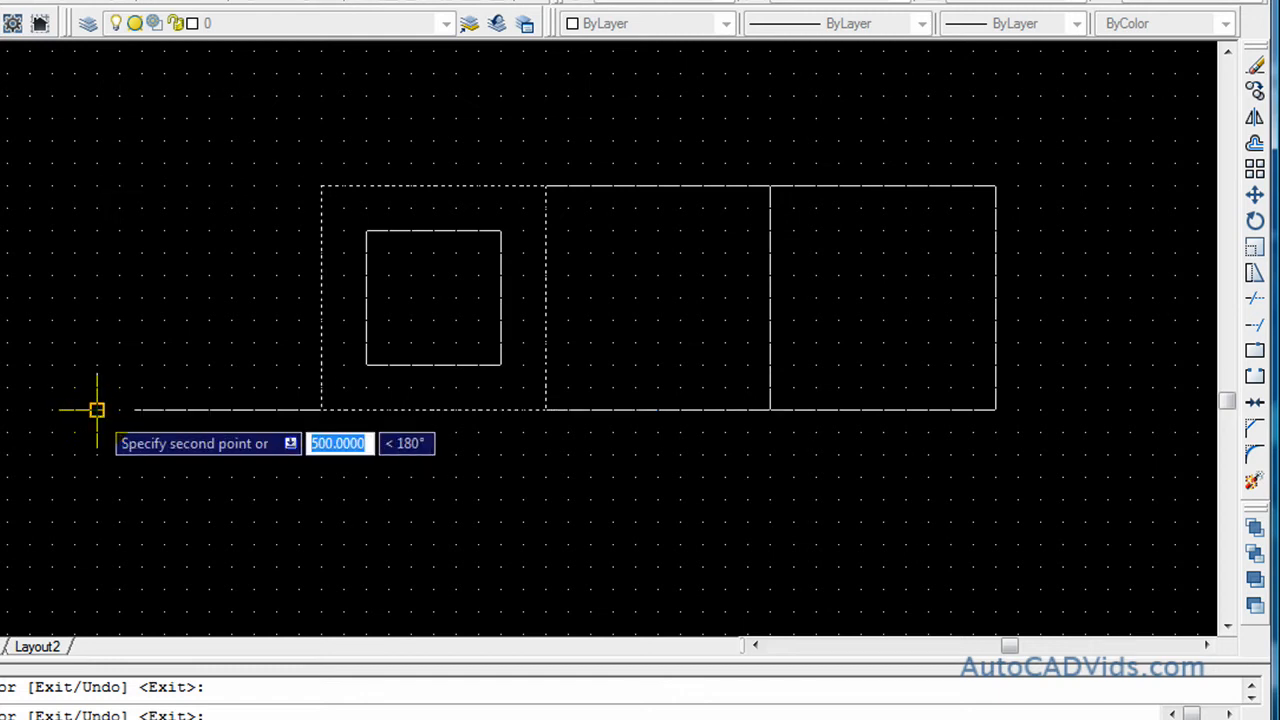
key(Escape)
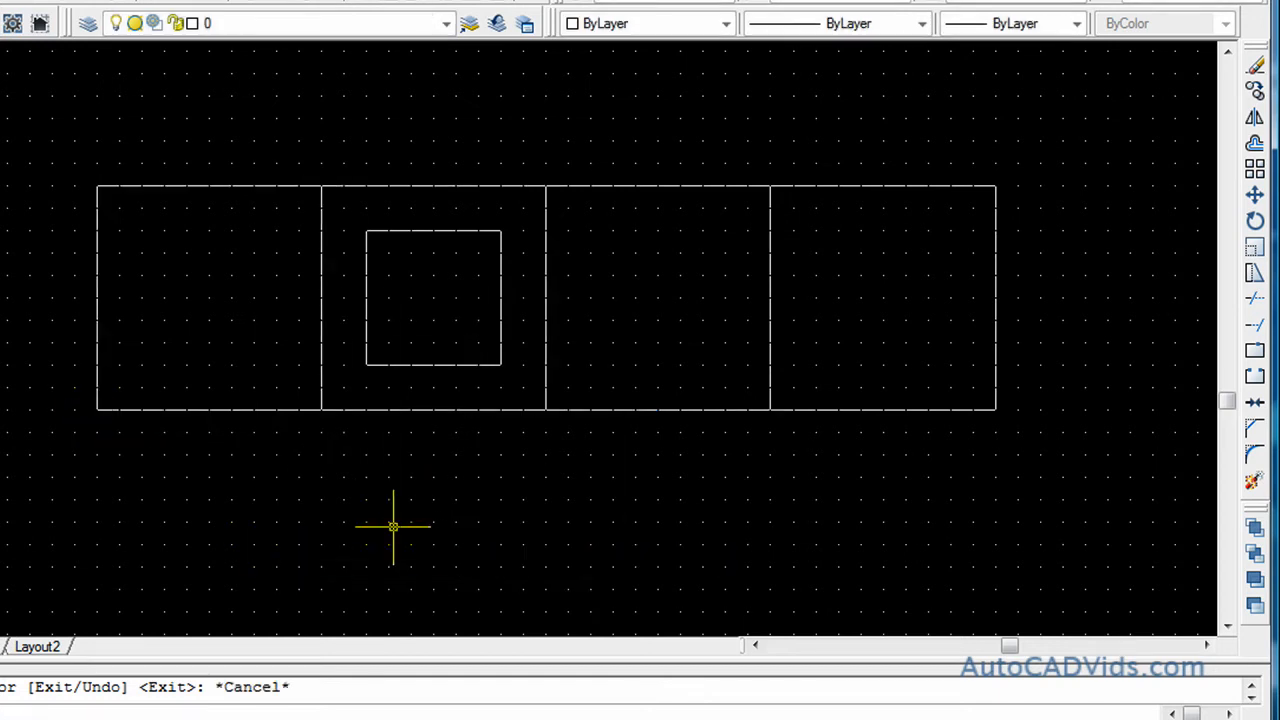
mouse_move(263, 482)
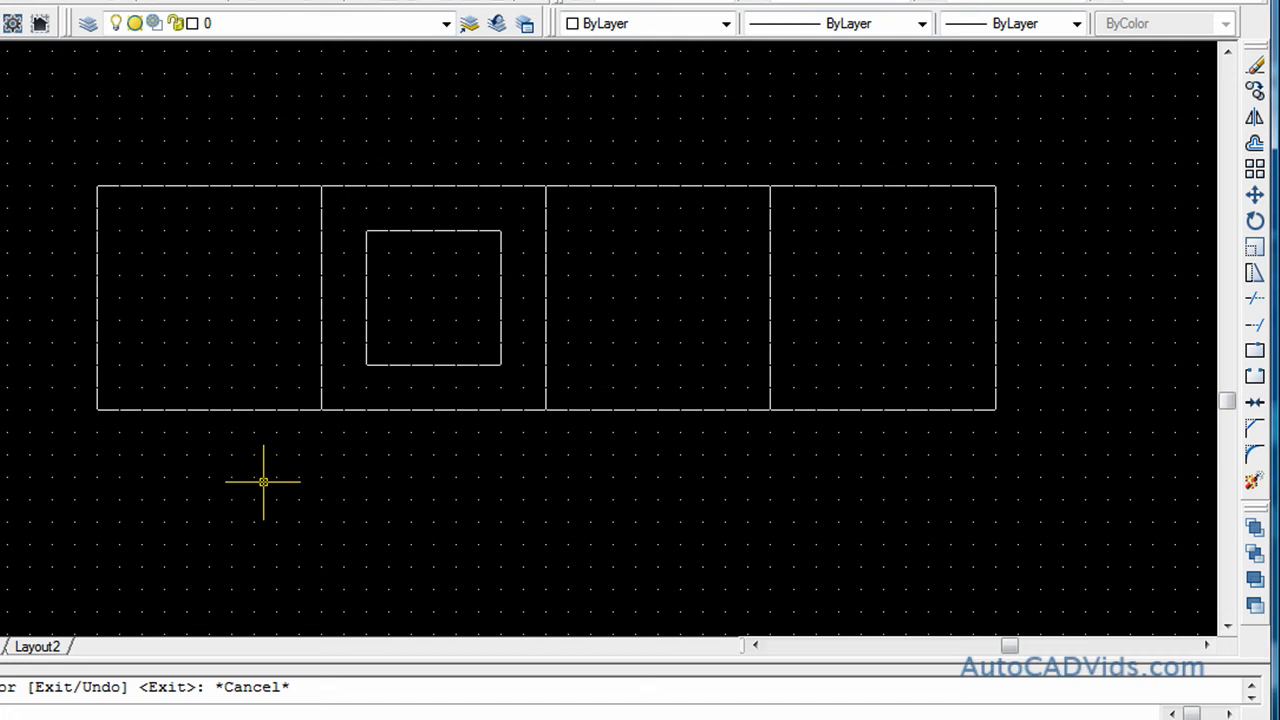
mouse_move(775, 505)
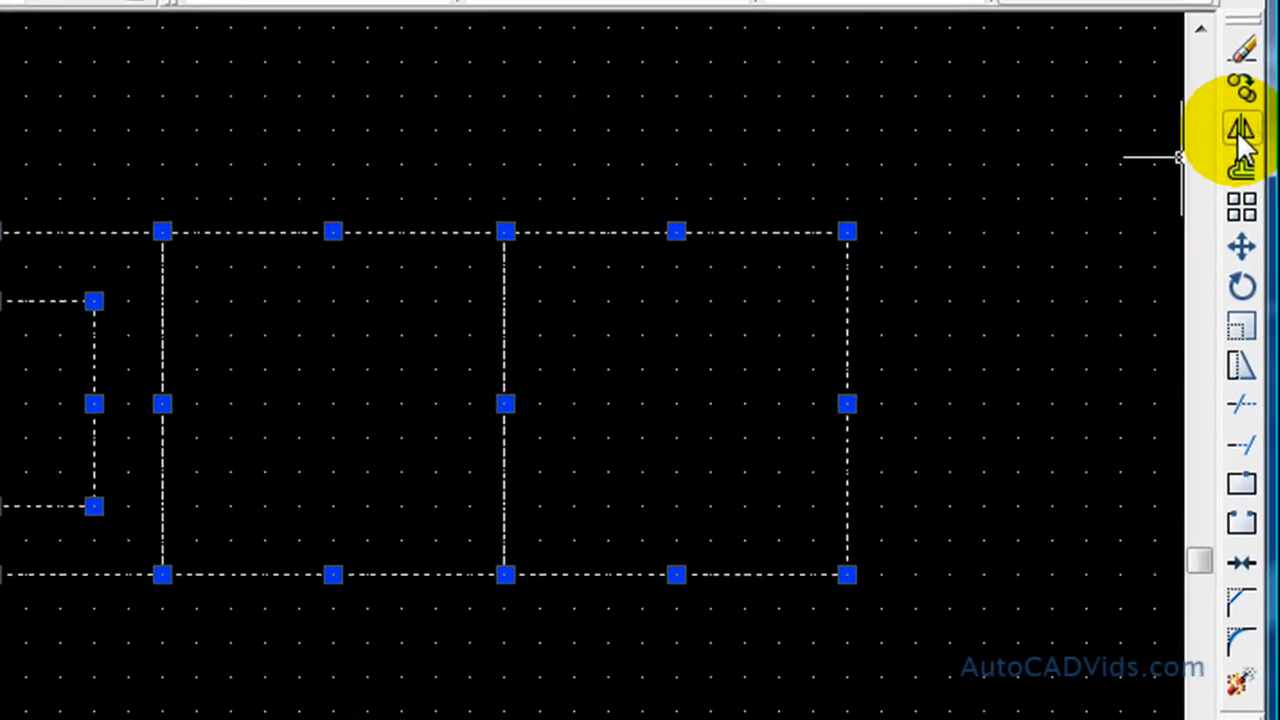
Mirror the selected row across a line along its bottom edge
click(1240, 130)
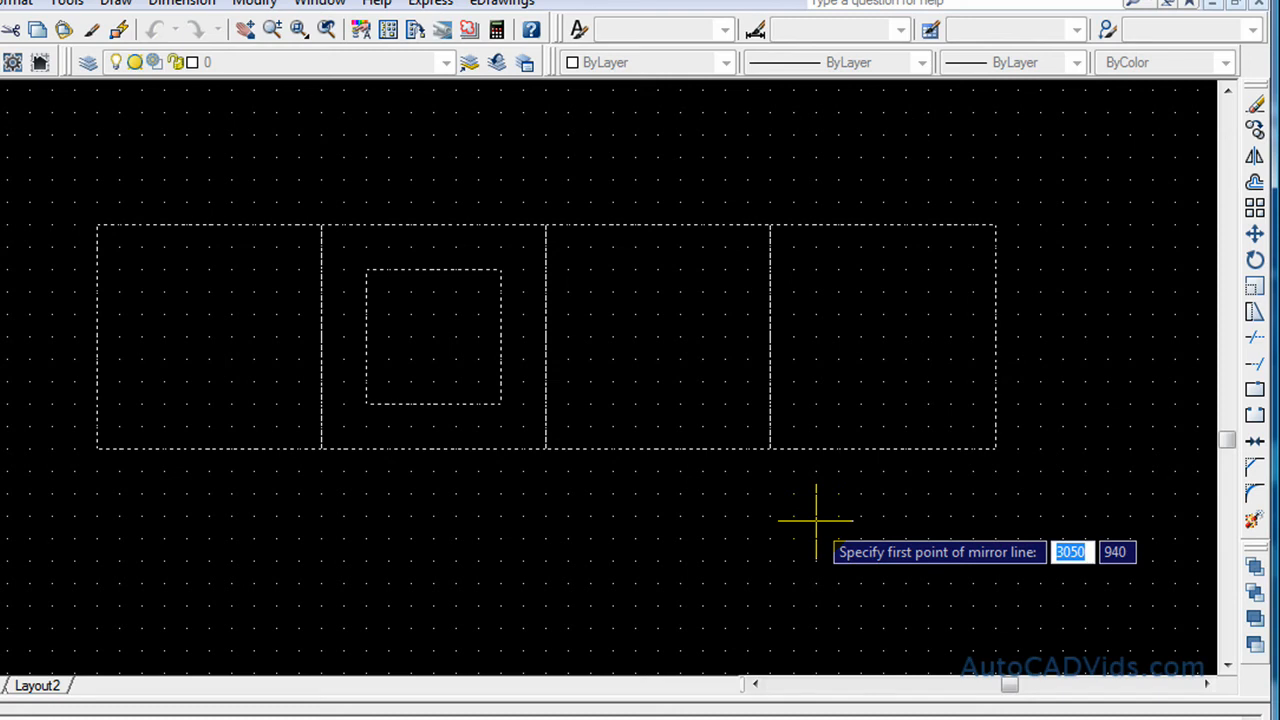
mouse_move(997, 448)
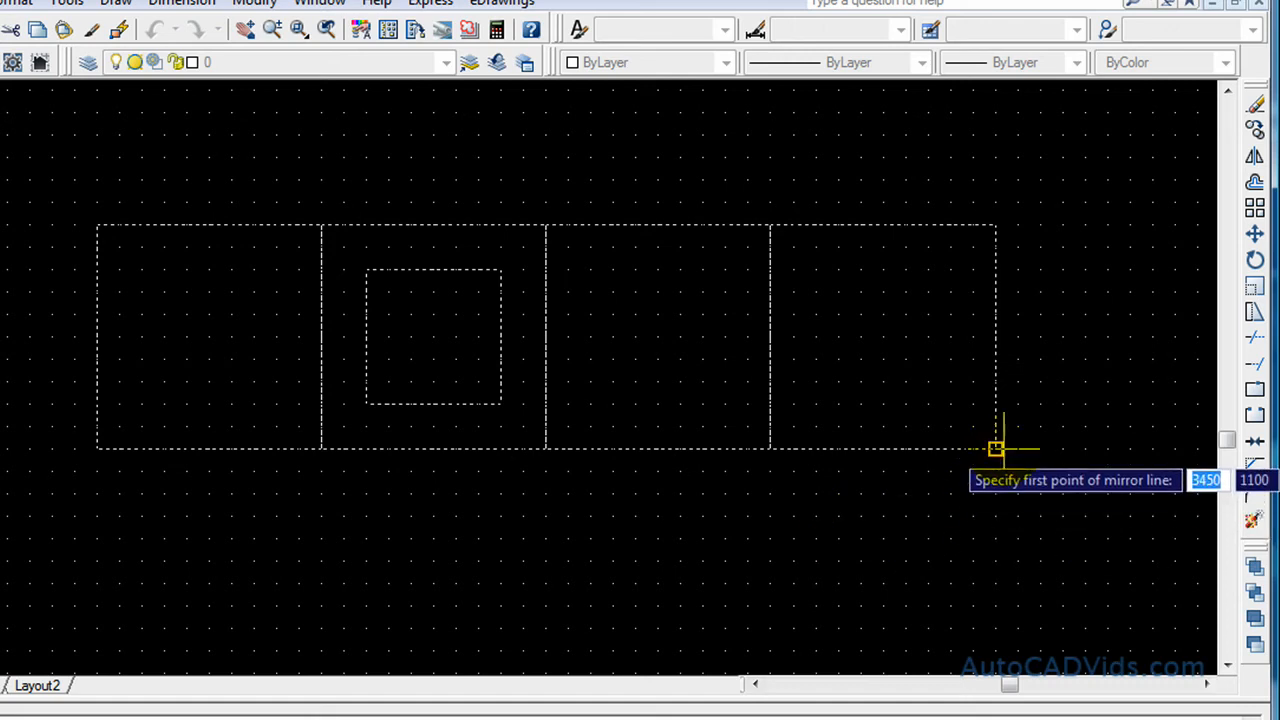
click(997, 448)
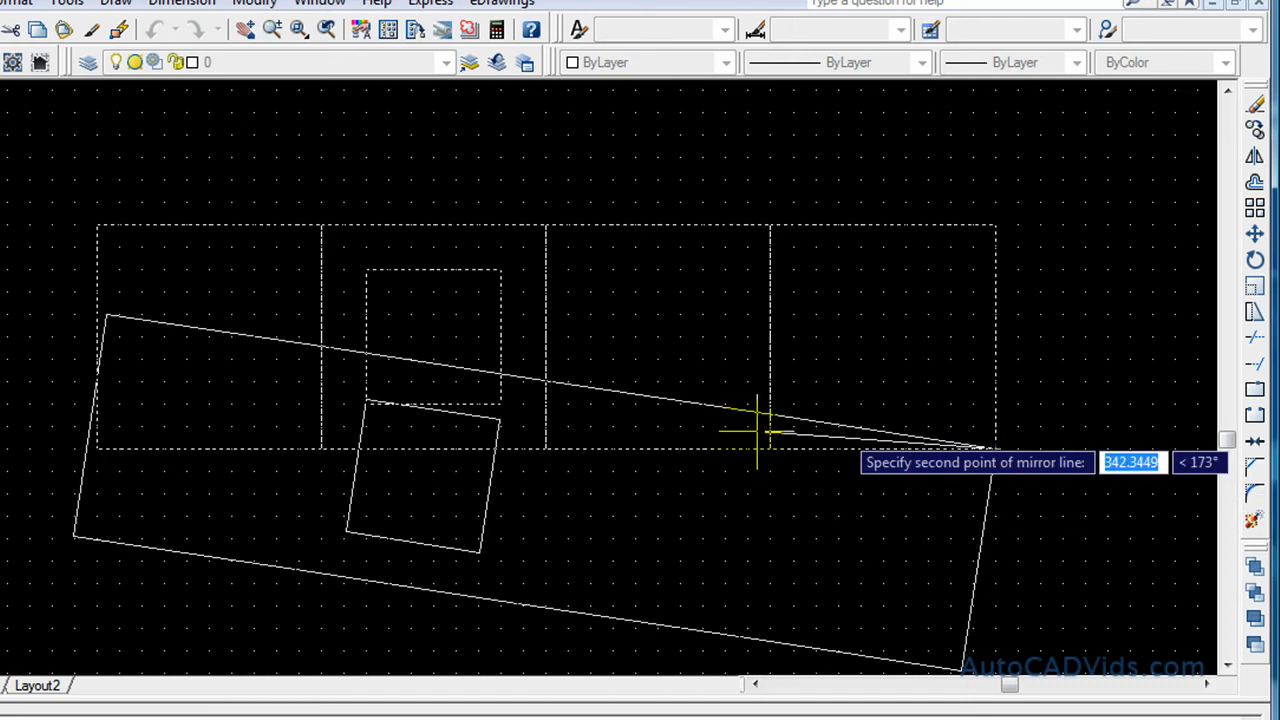
click(995, 448)
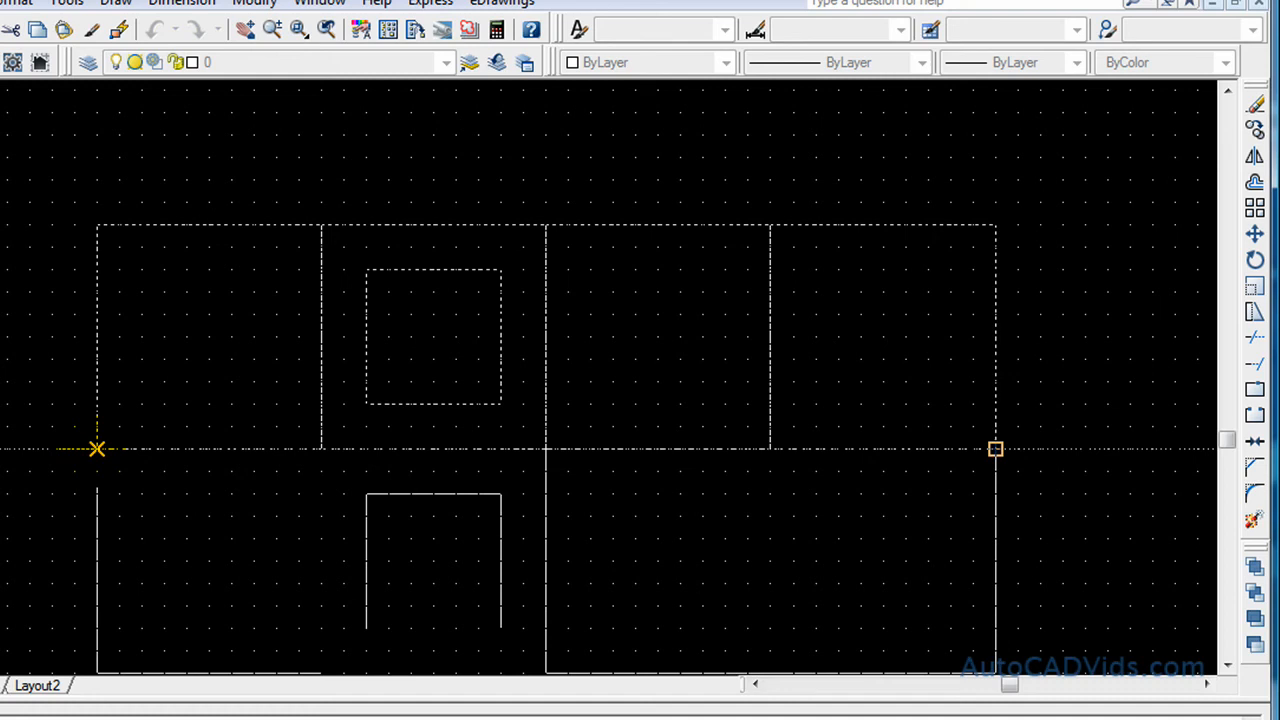
mouse_move(97, 448)
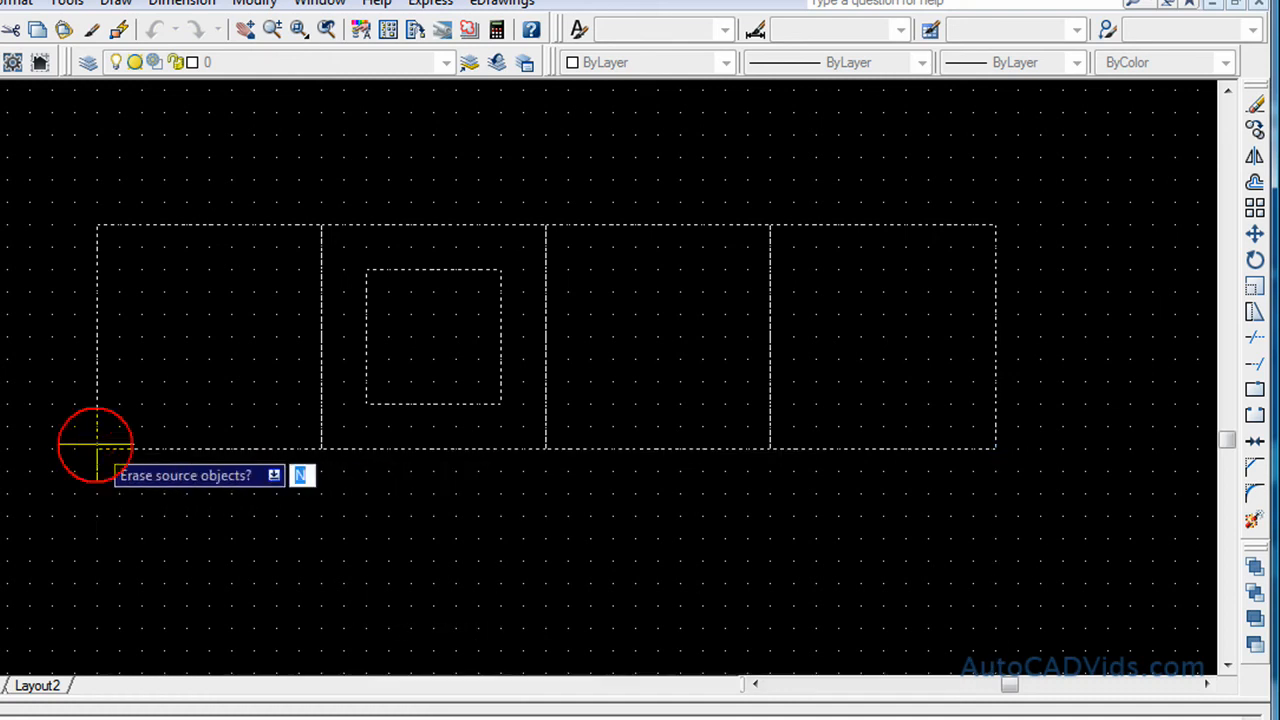
mouse_move(20, 425)
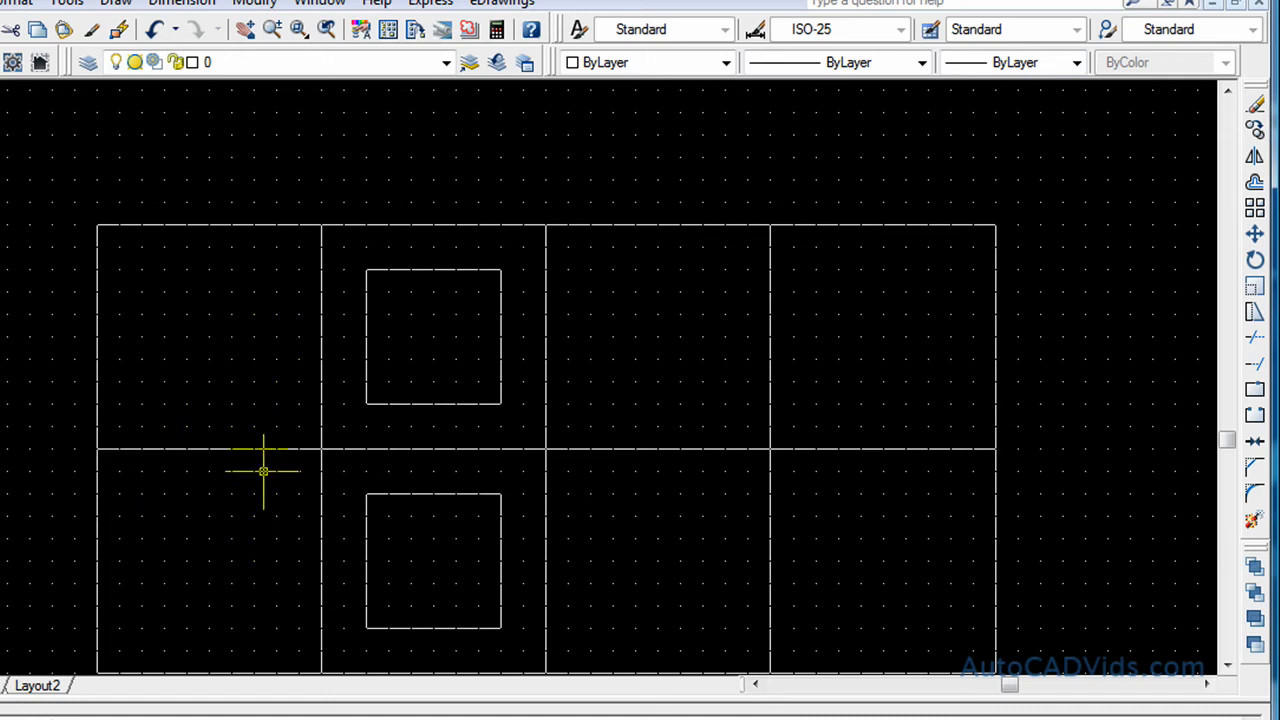
mouse_move(735, 382)
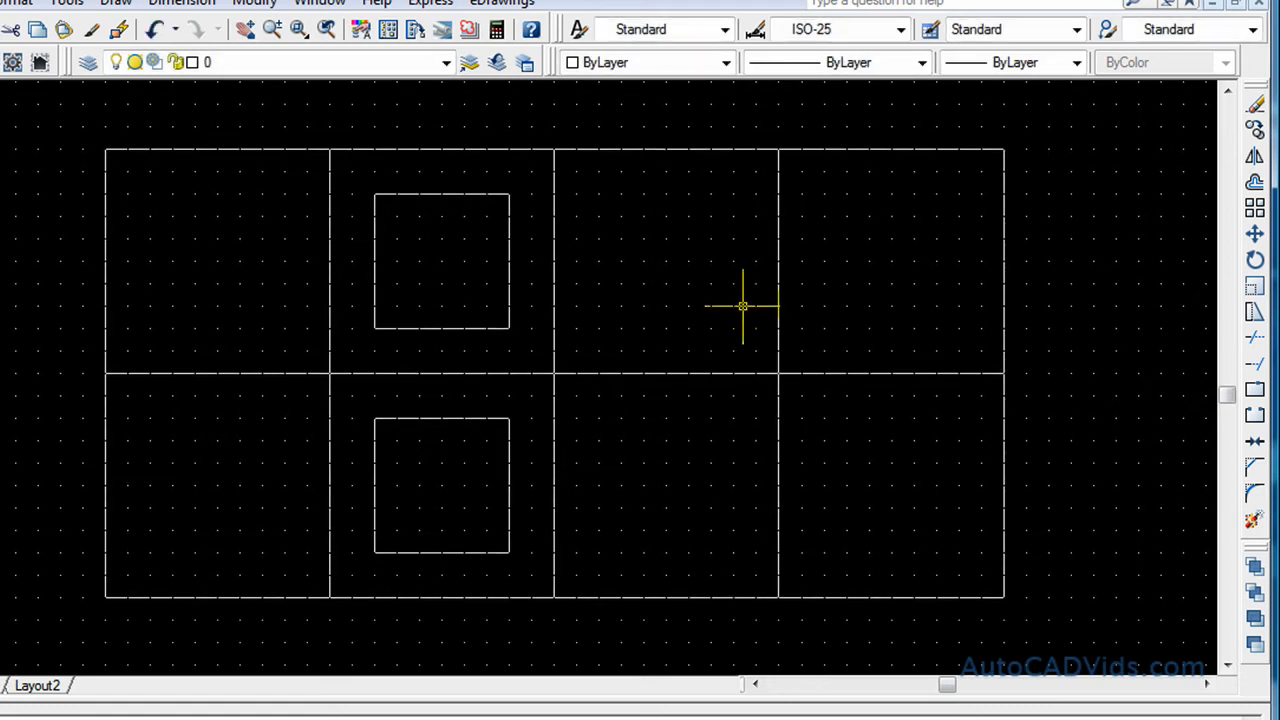
mouse_move(1048, 261)
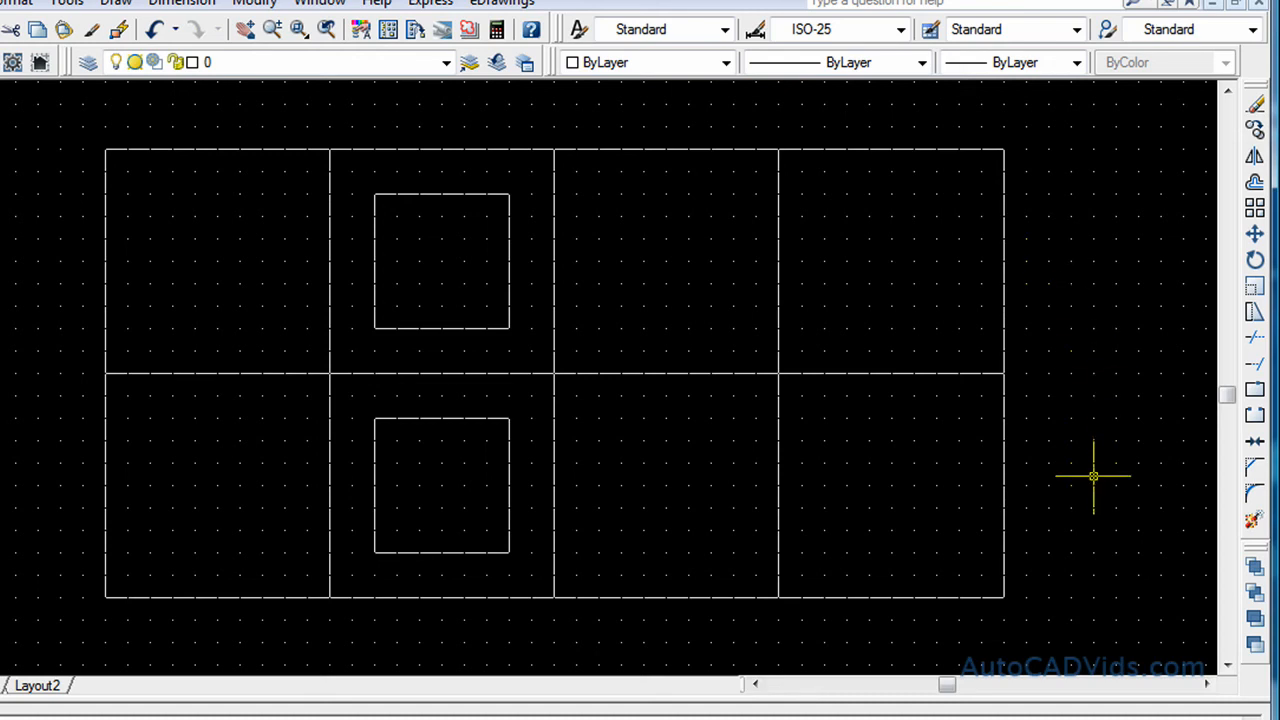
mouse_move(648, 553)
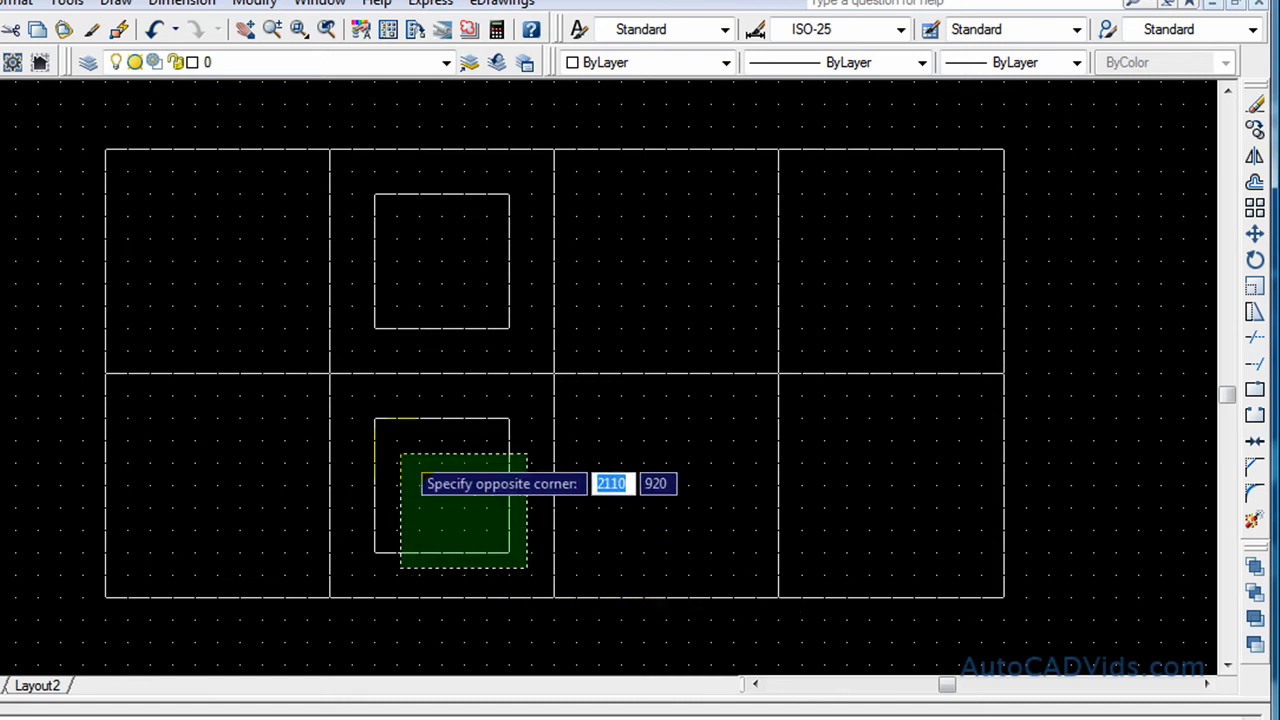
mouse_move(350, 402)
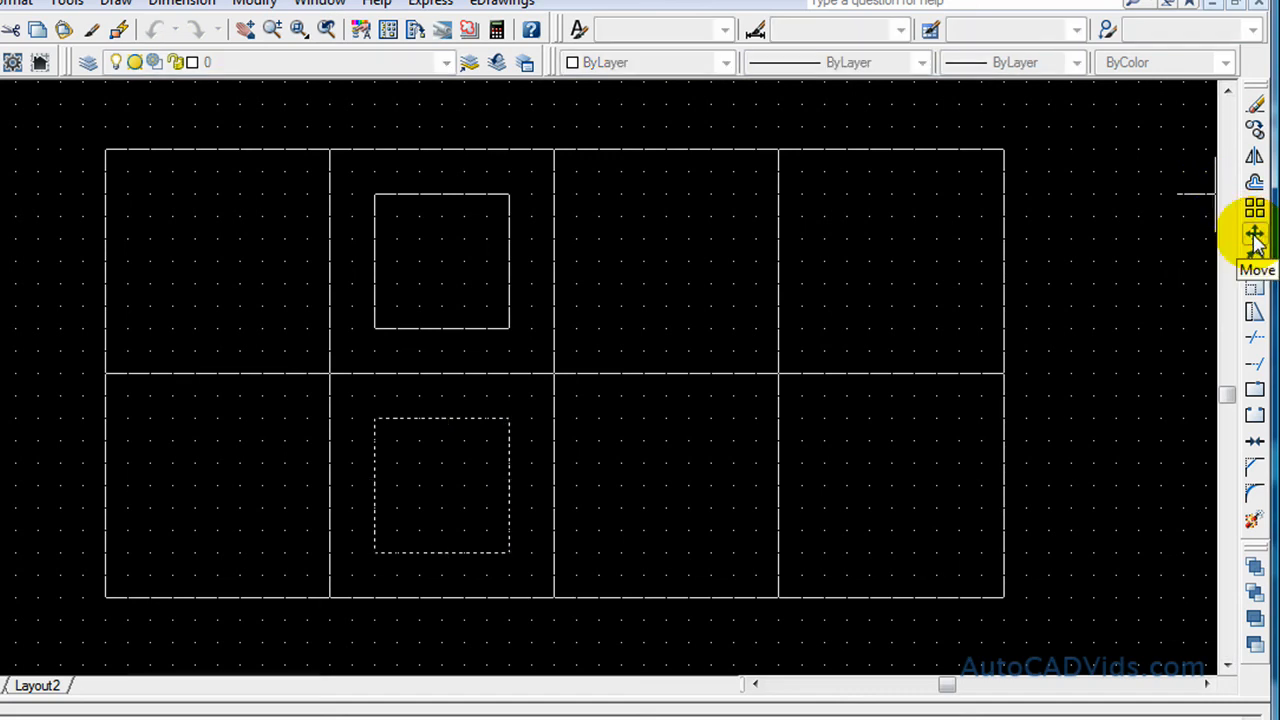
Start moving the selected lower inner square toward the next cell right
click(1255, 233)
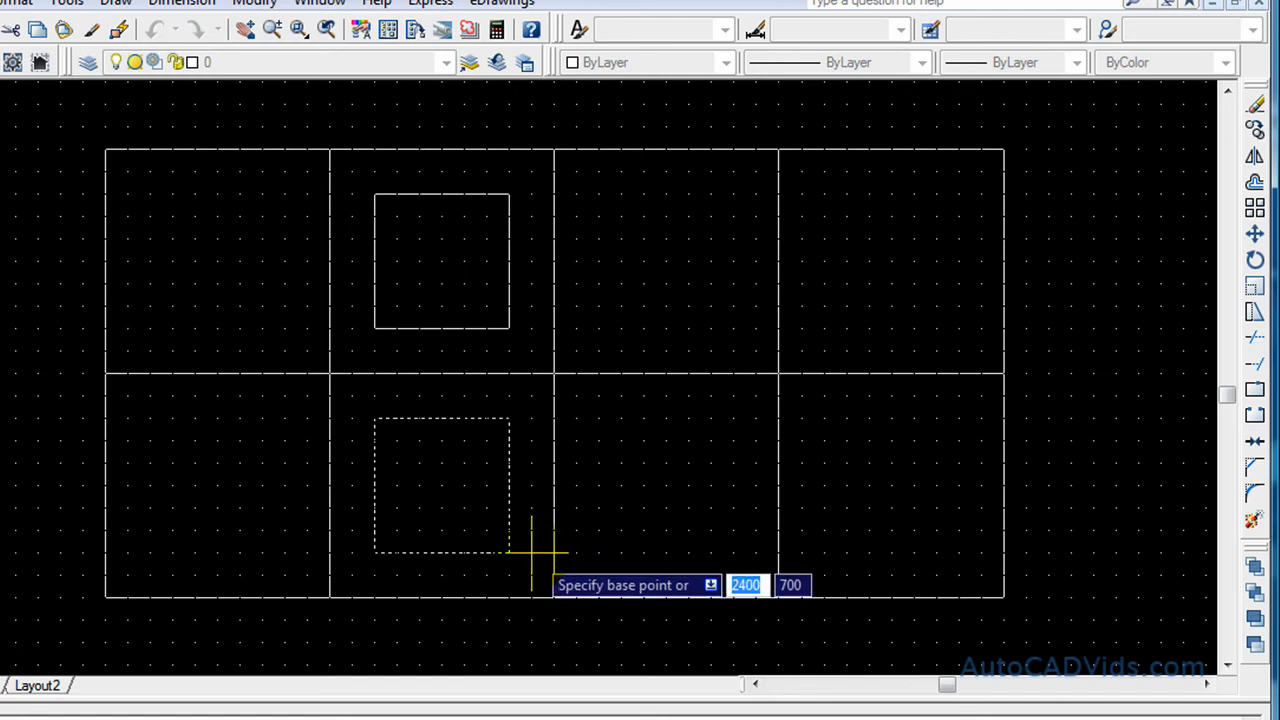
mouse_move(525, 555)
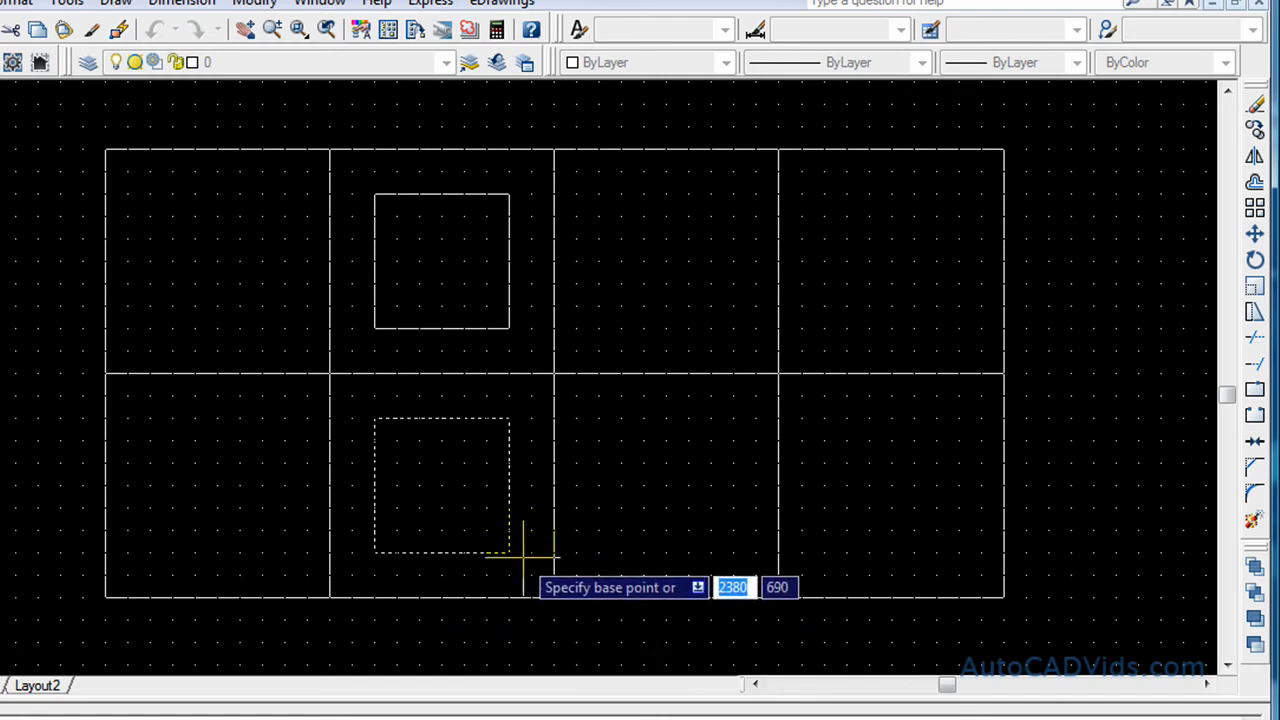
mouse_move(523, 518)
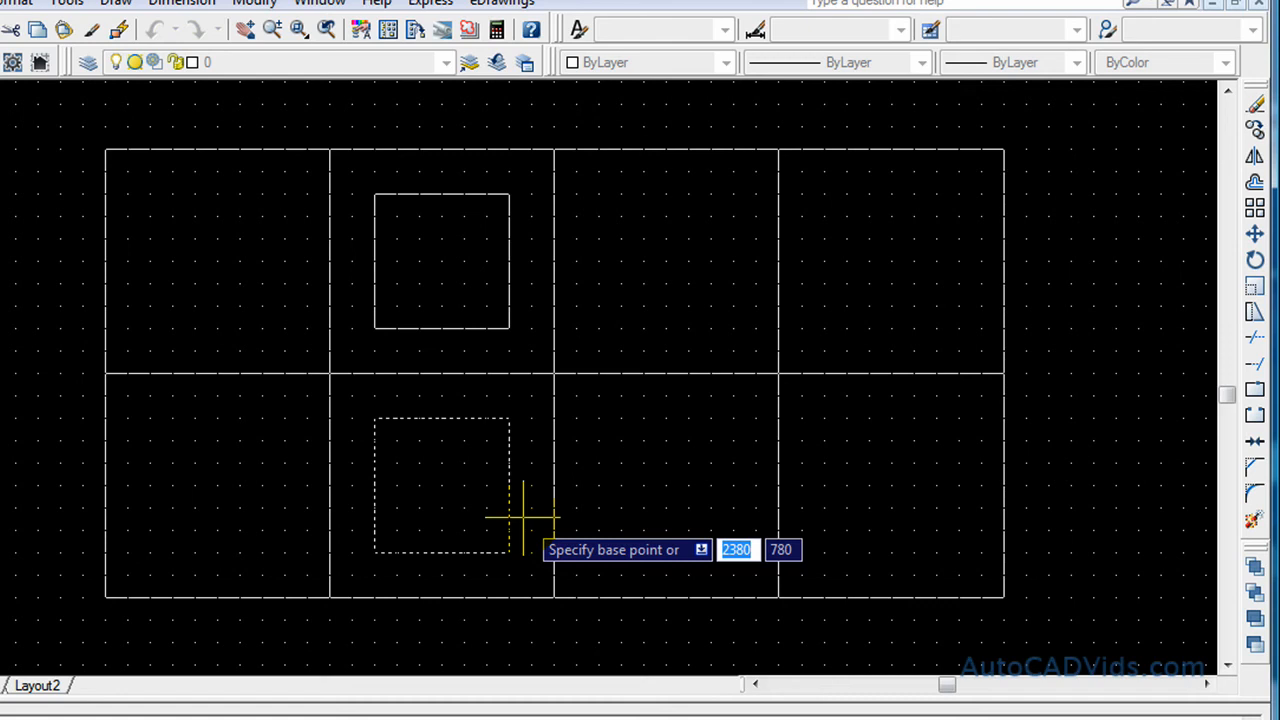
mouse_move(509, 553)
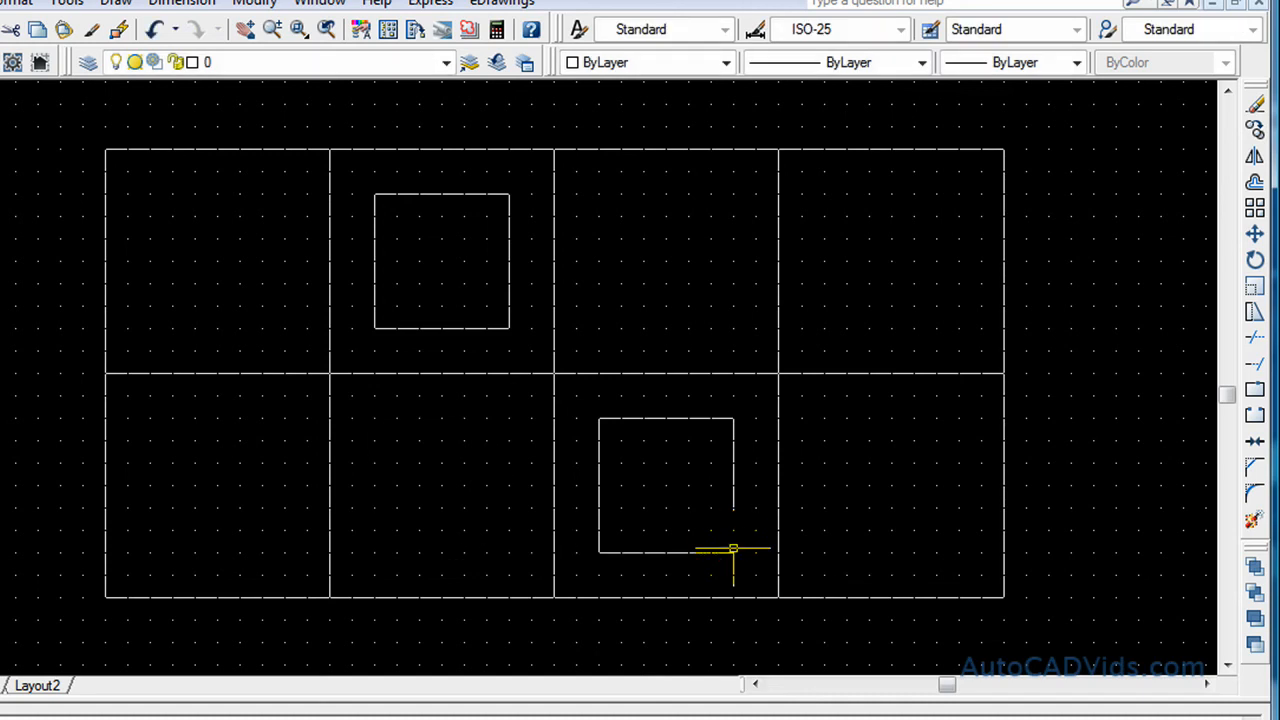
mouse_move(940, 486)
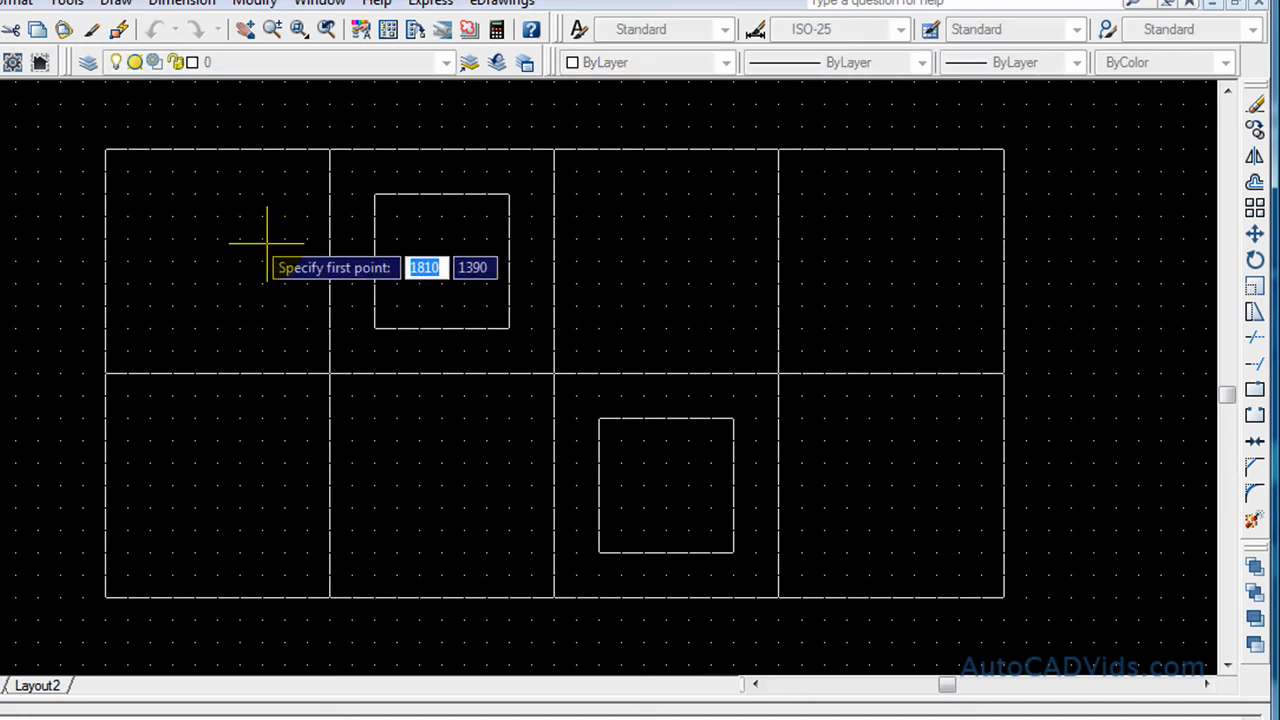
mouse_move(647, 200)
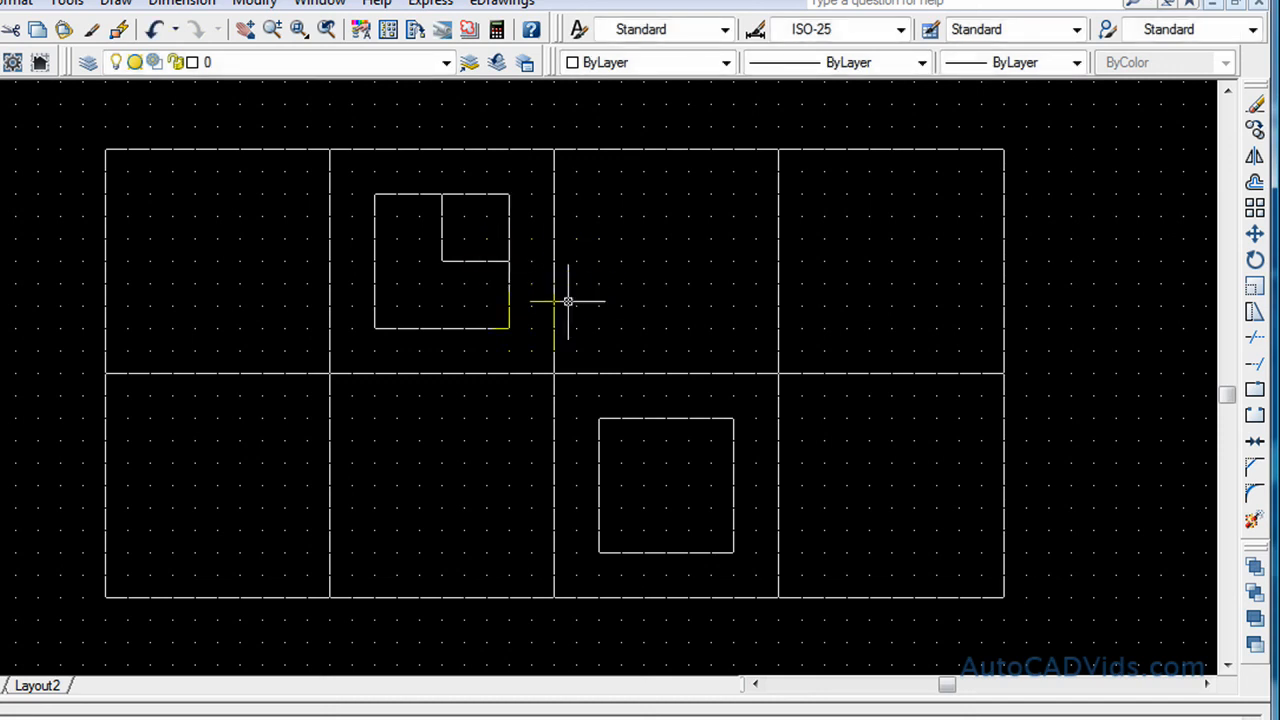
mouse_move(487, 275)
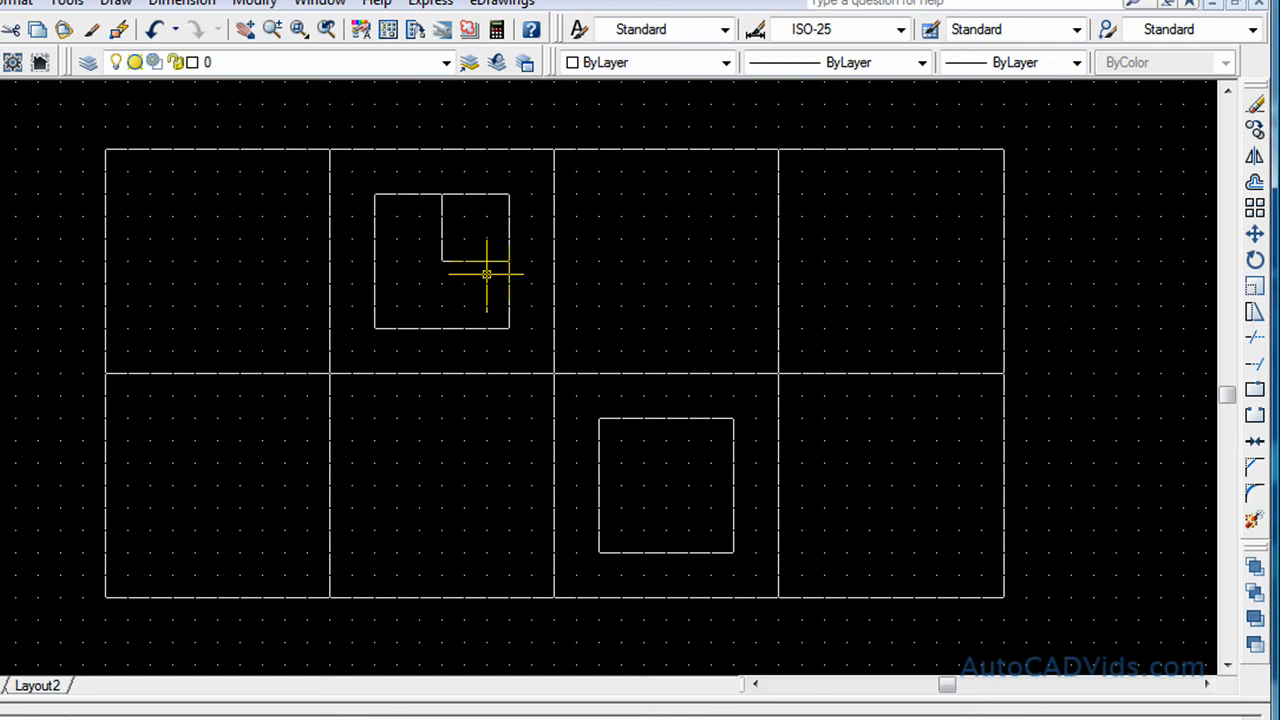
mouse_move(525, 265)
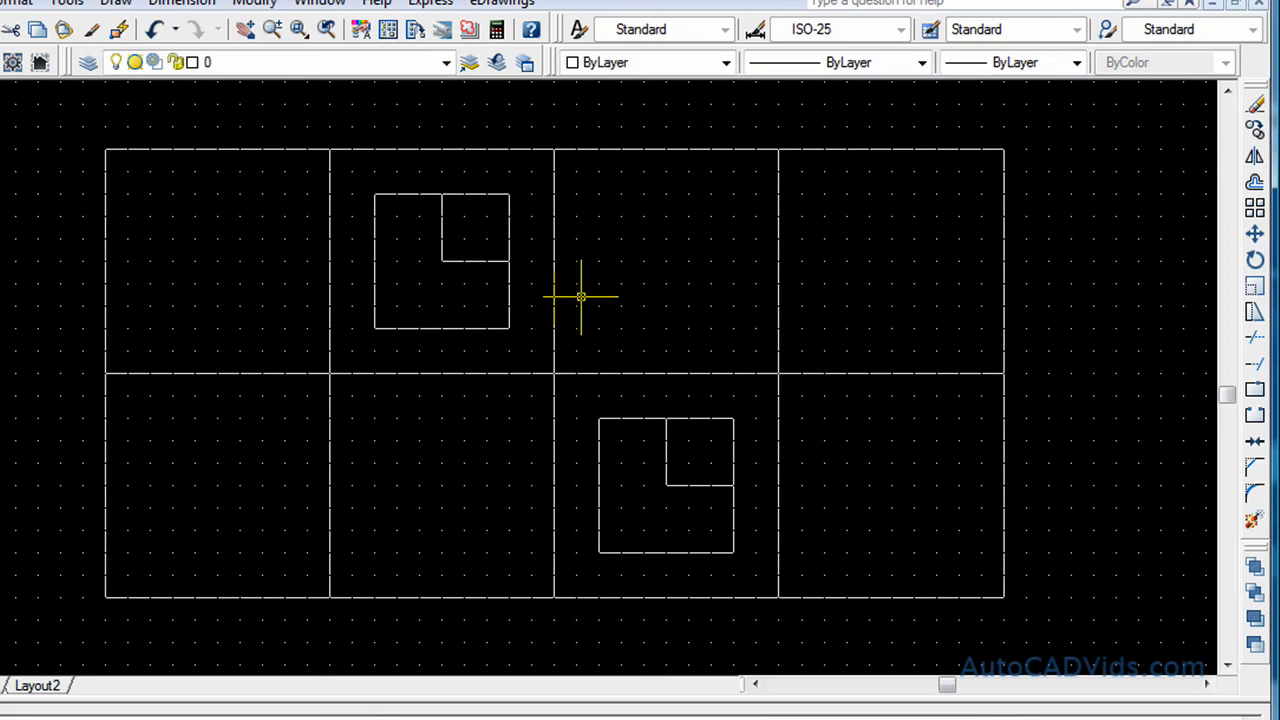
mouse_move(553, 408)
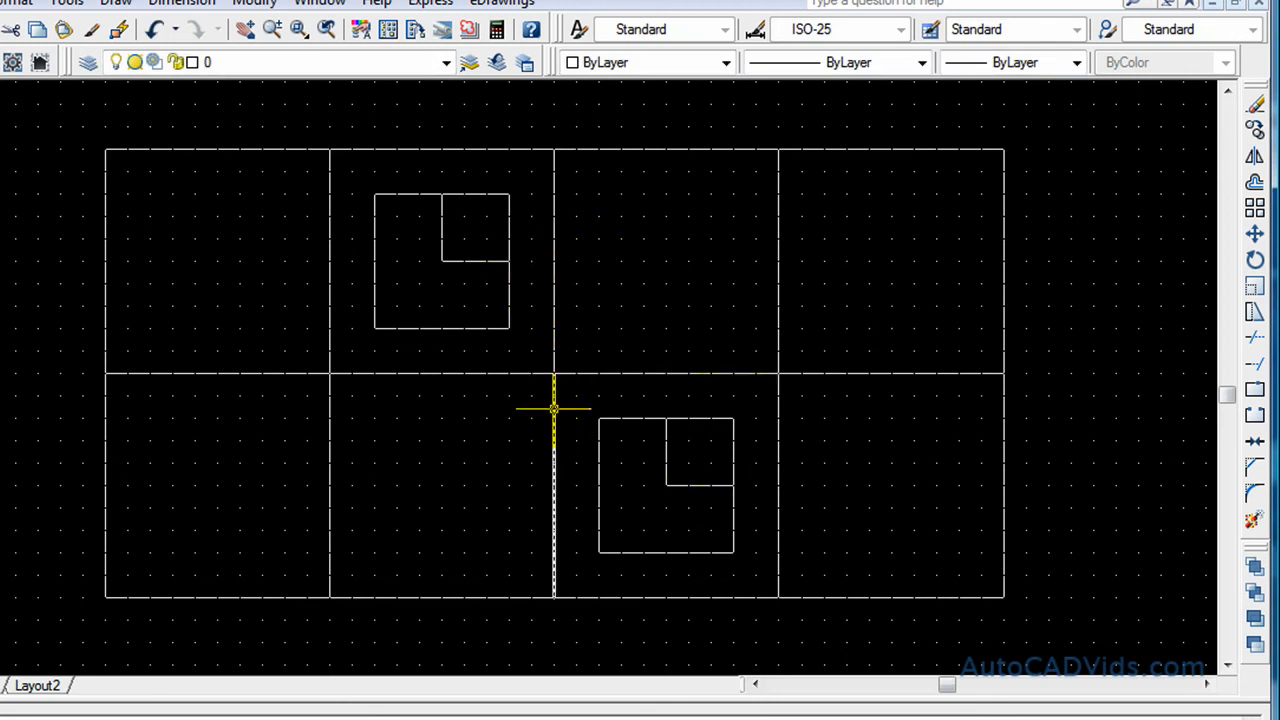
mouse_move(468, 278)
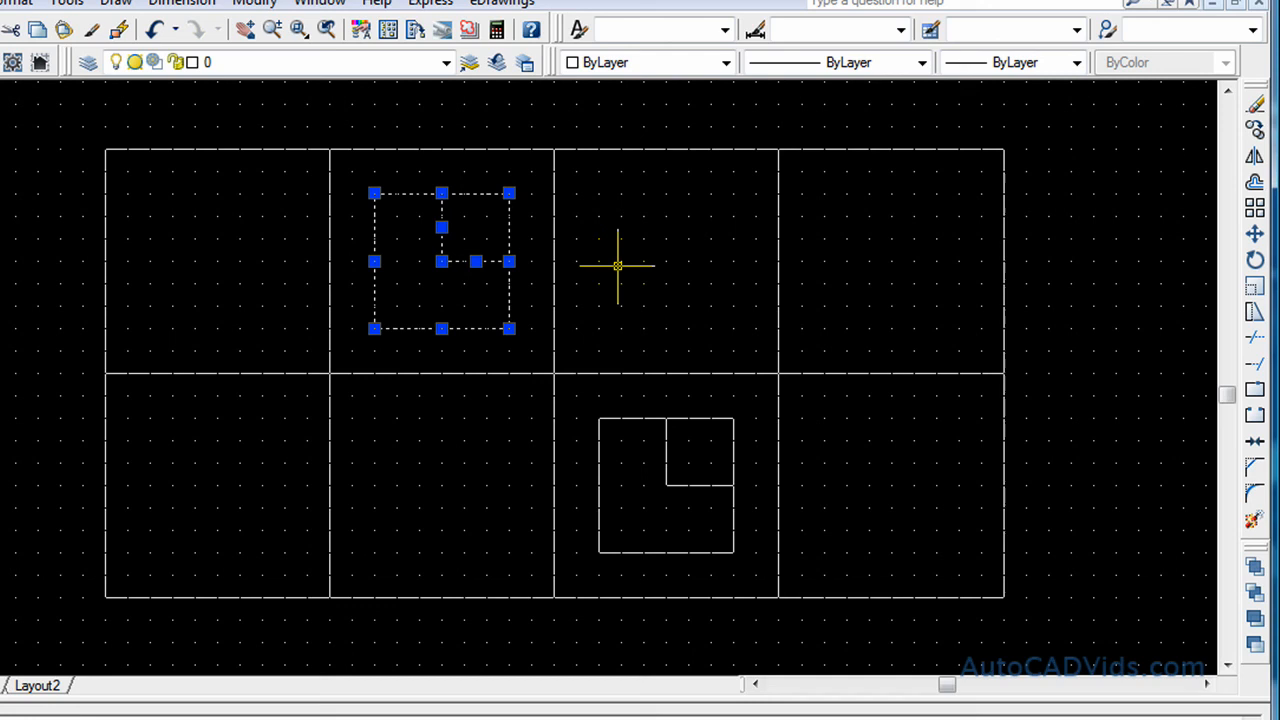
mouse_move(1100, 266)
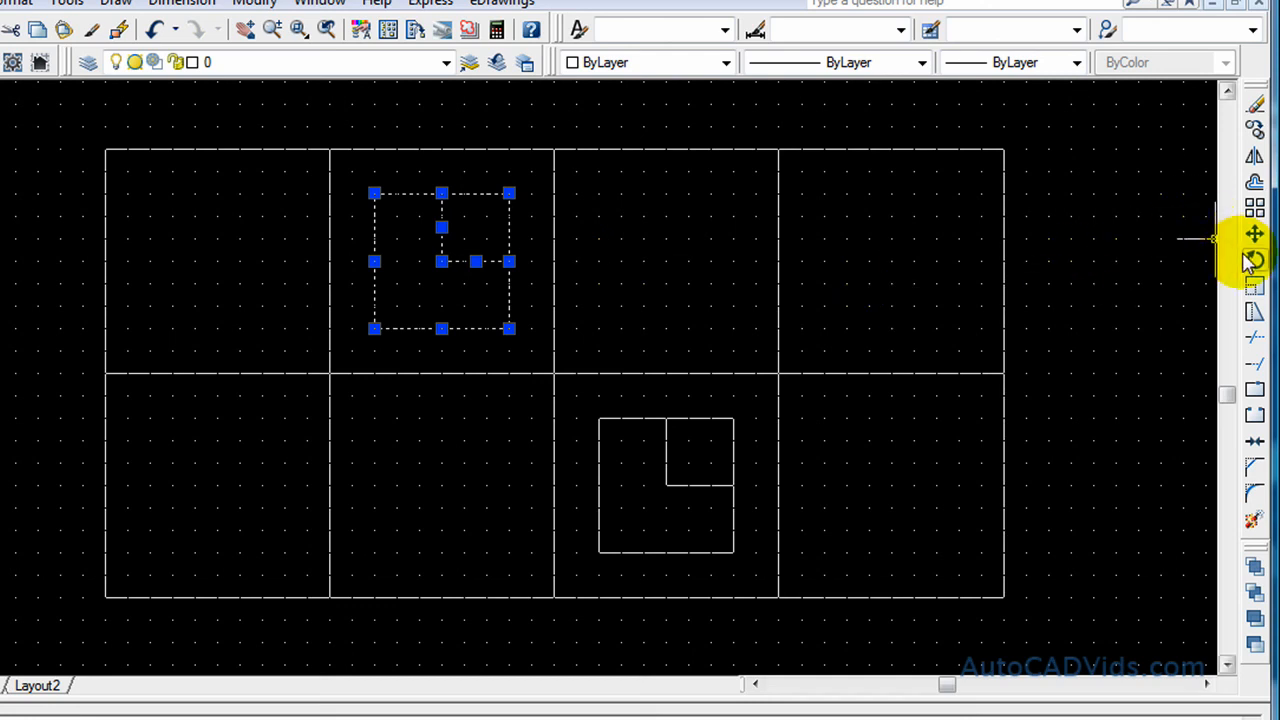
mouse_move(1253, 260)
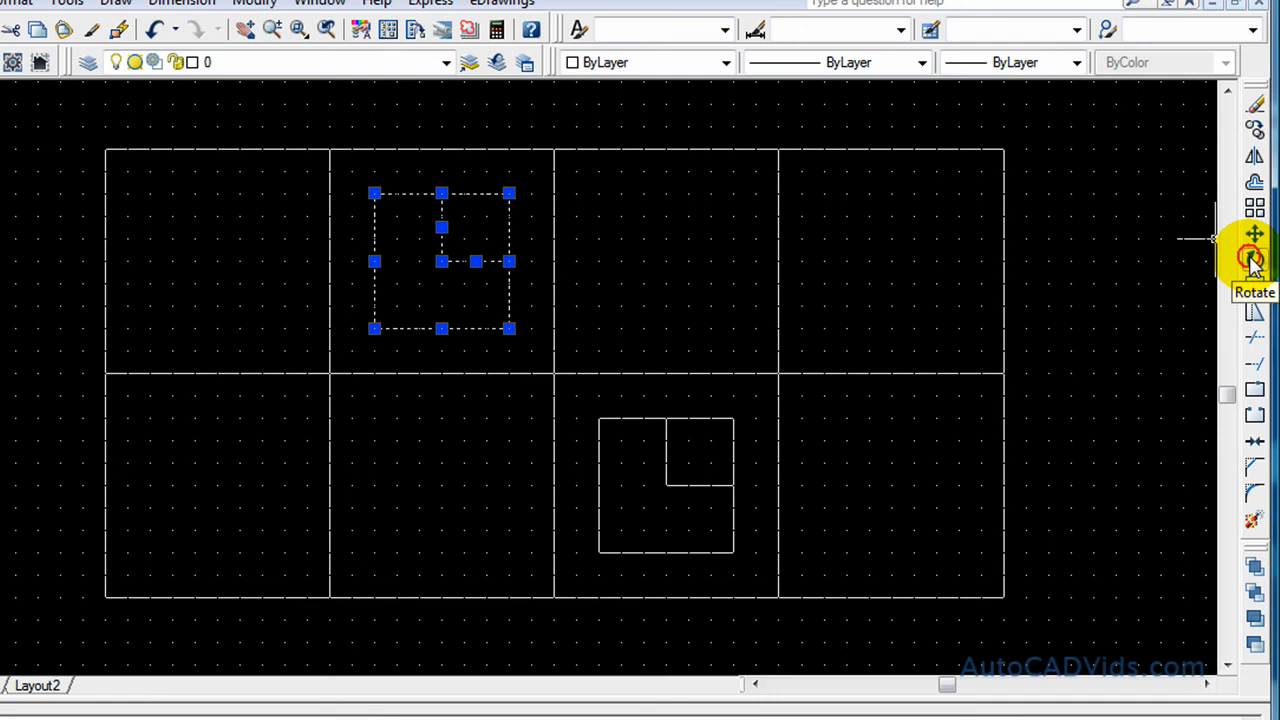
Rotate the selected upper square and lines 90° about the centre
click(1253, 259)
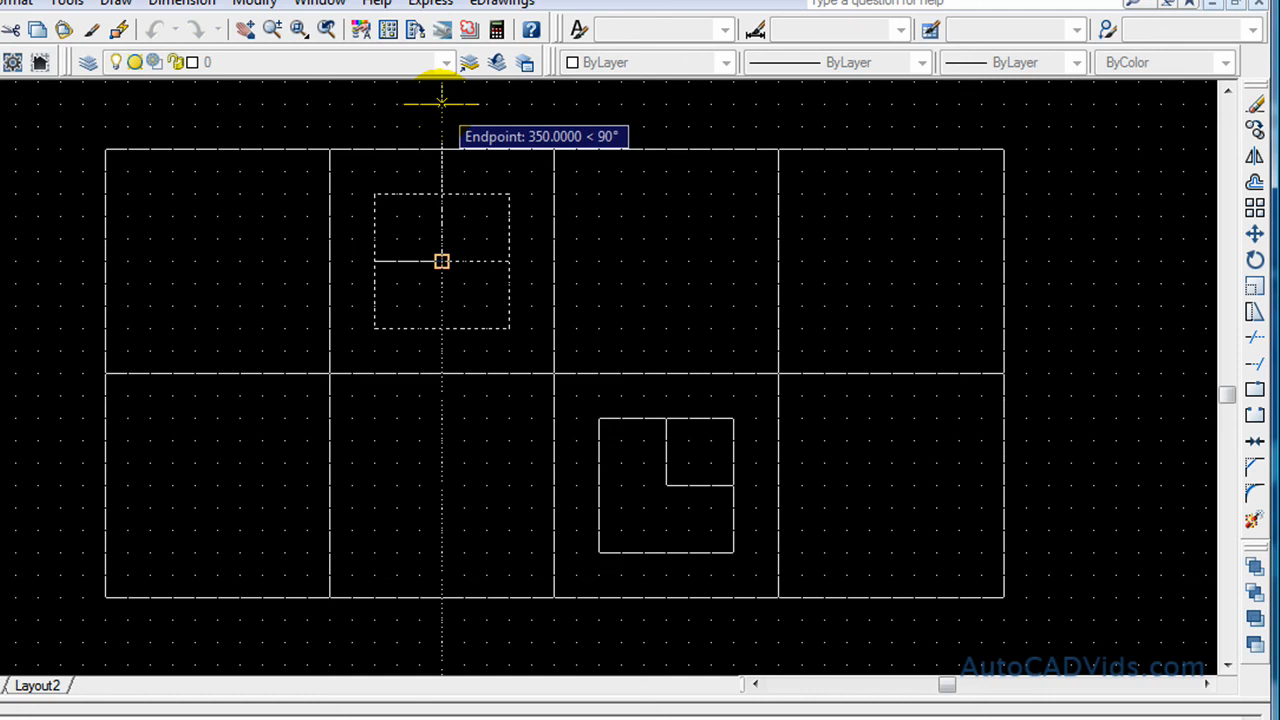
click(441, 261)
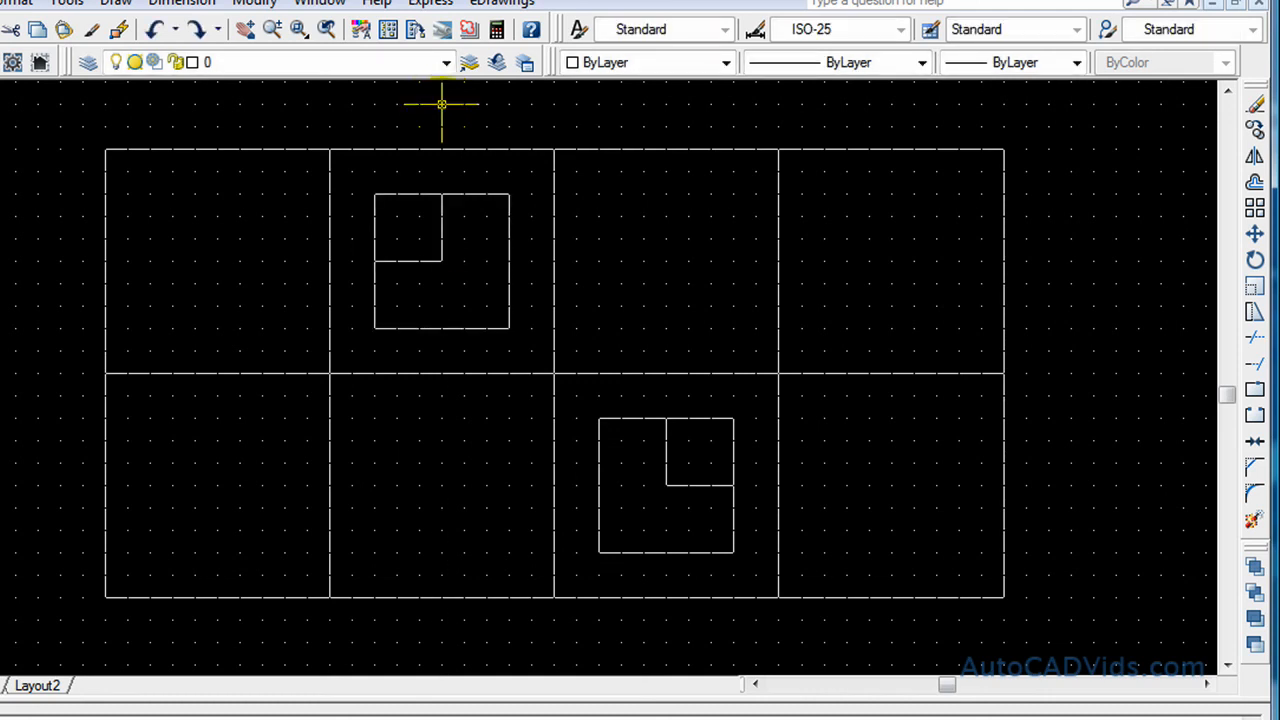
mouse_move(800, 387)
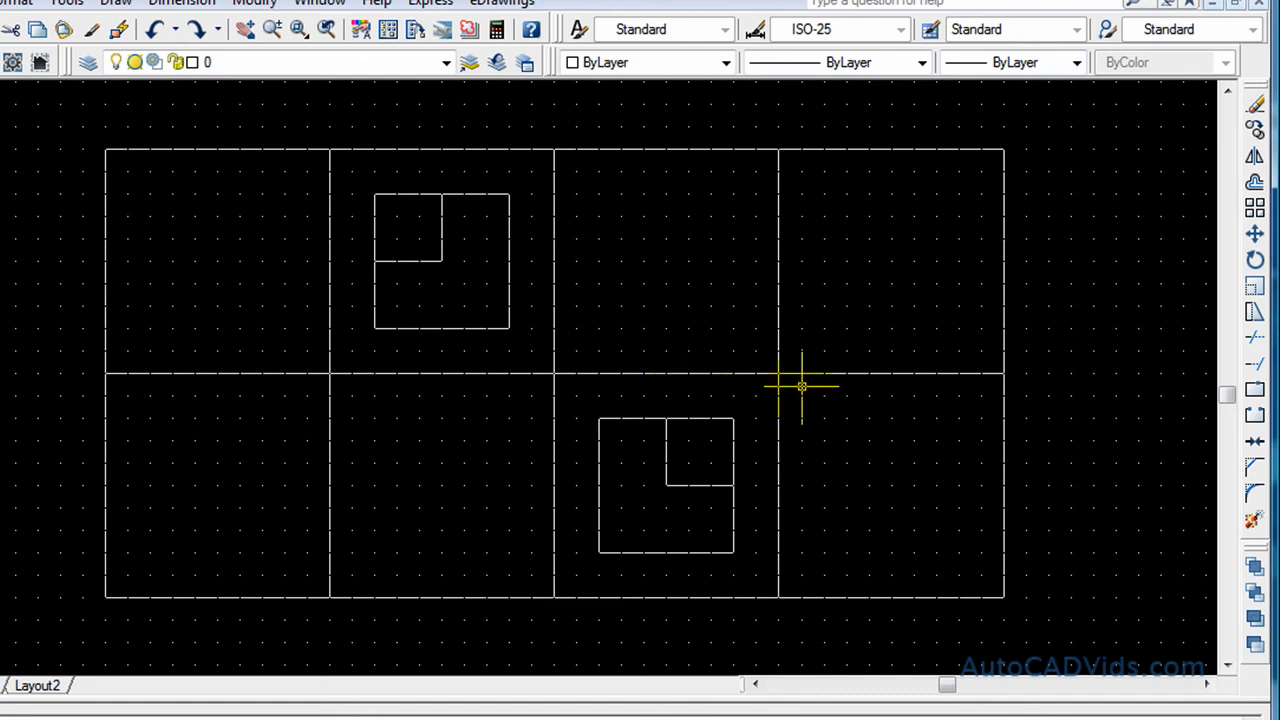